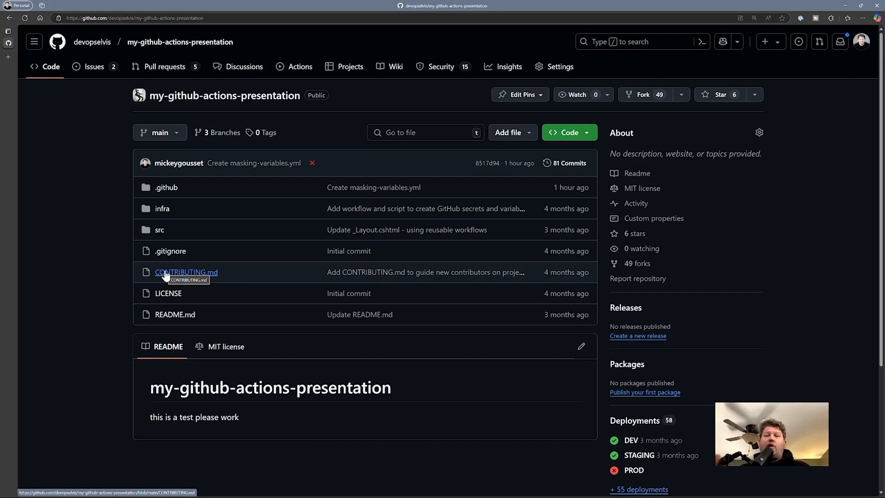
mouse_move(83, 206)
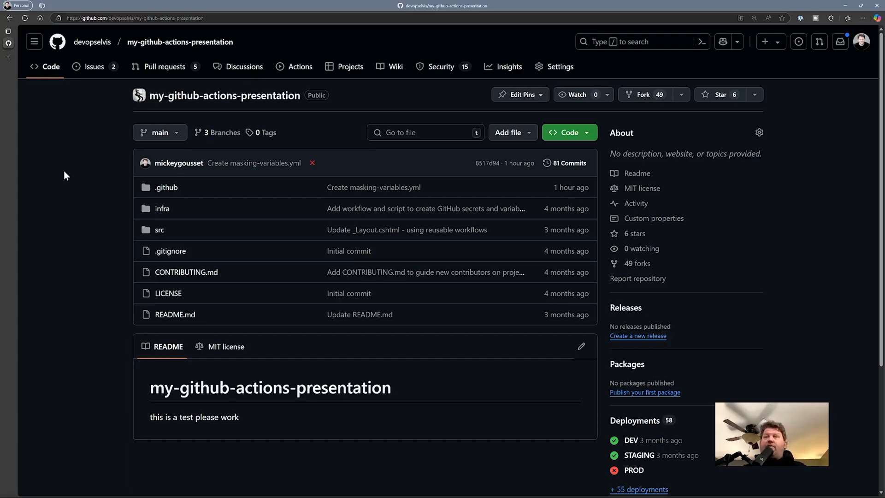
mouse_move(165, 187)
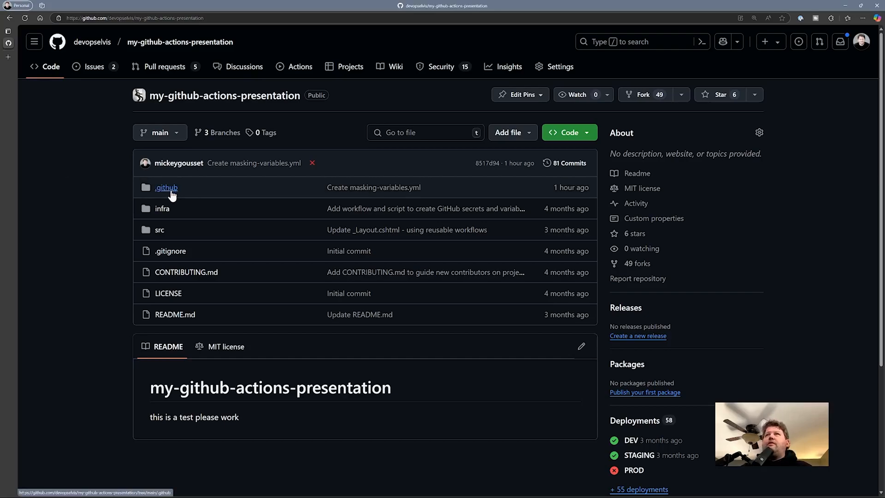
Open .github/workflows/masking-variables.yml and highlight parts of its Masking Variables definition.
click(165, 187)
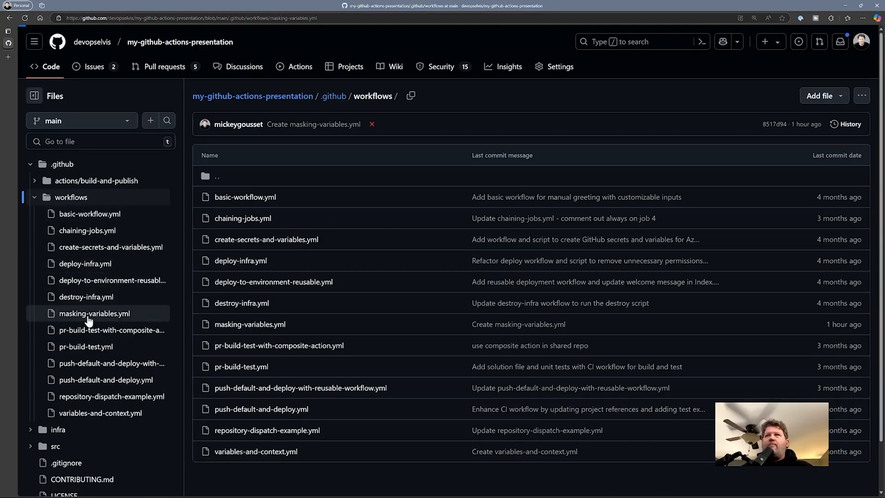
click(94, 313)
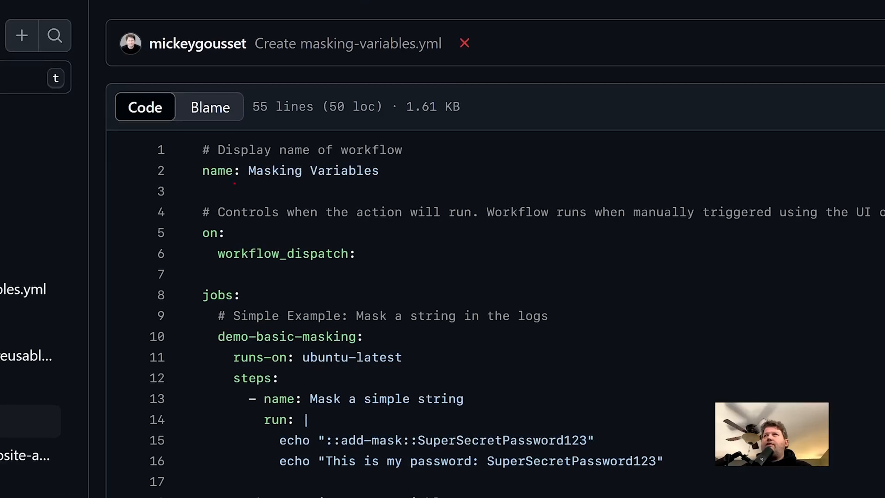
drag(209, 184, 411, 186)
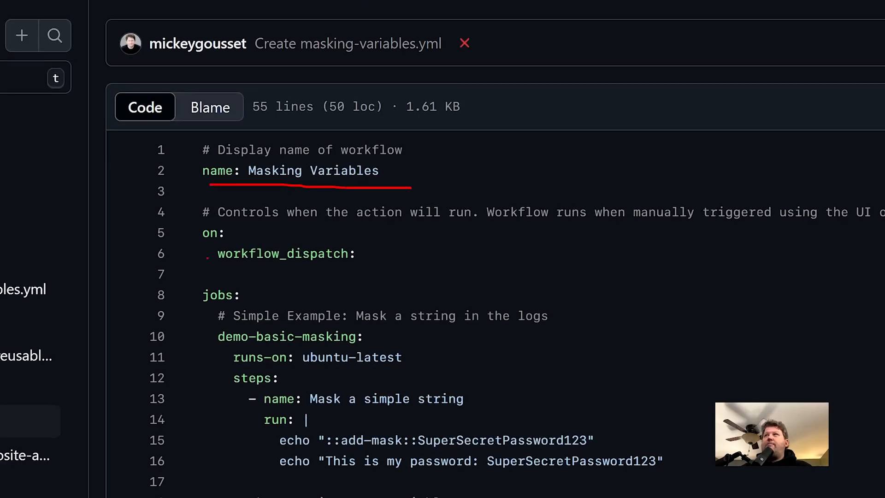
drag(198, 214, 406, 277)
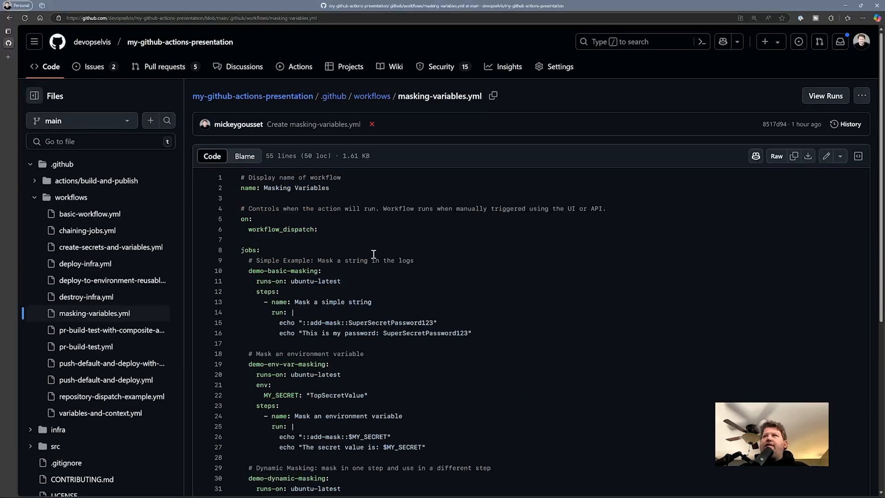
scroll(down, 3)
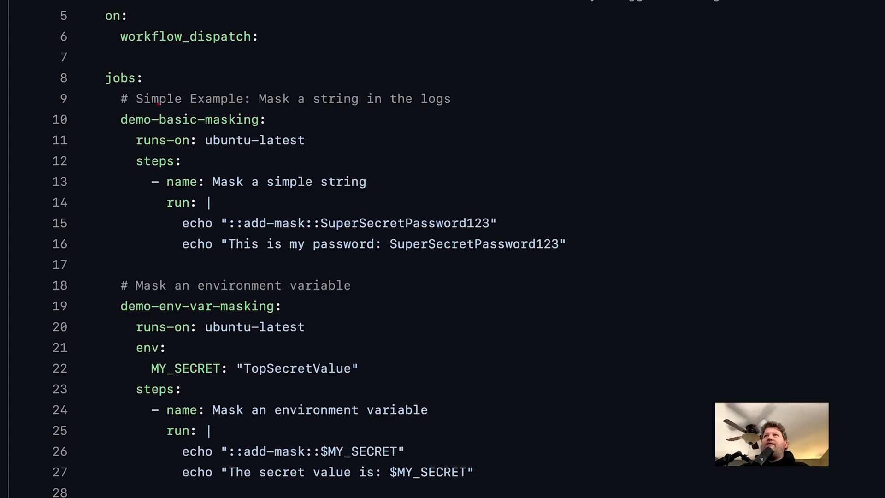
drag(149, 107, 429, 108)
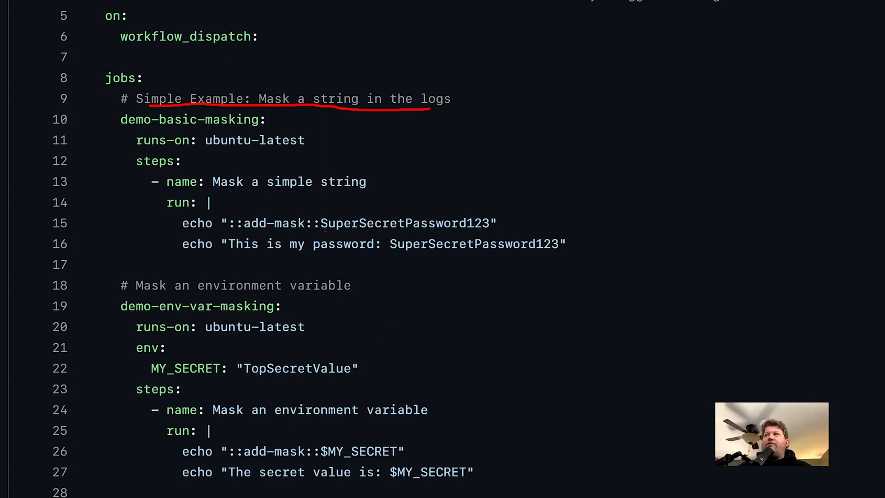
drag(326, 229, 487, 228)
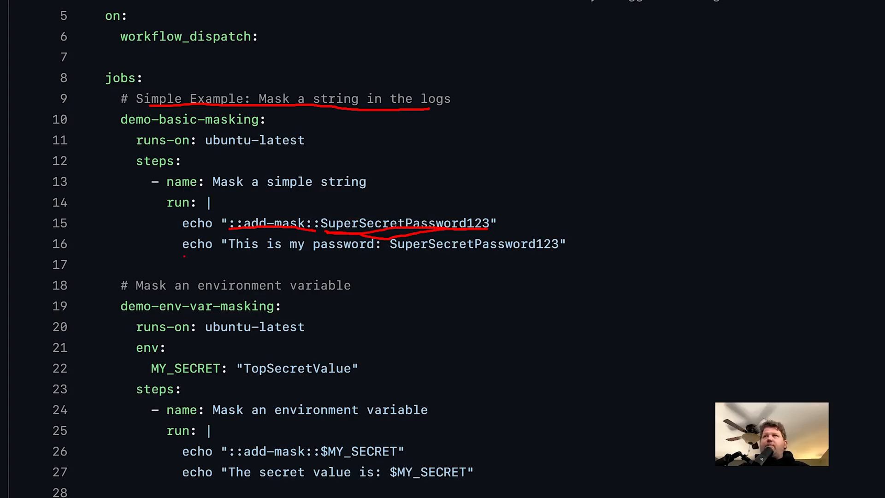
drag(183, 257, 370, 257)
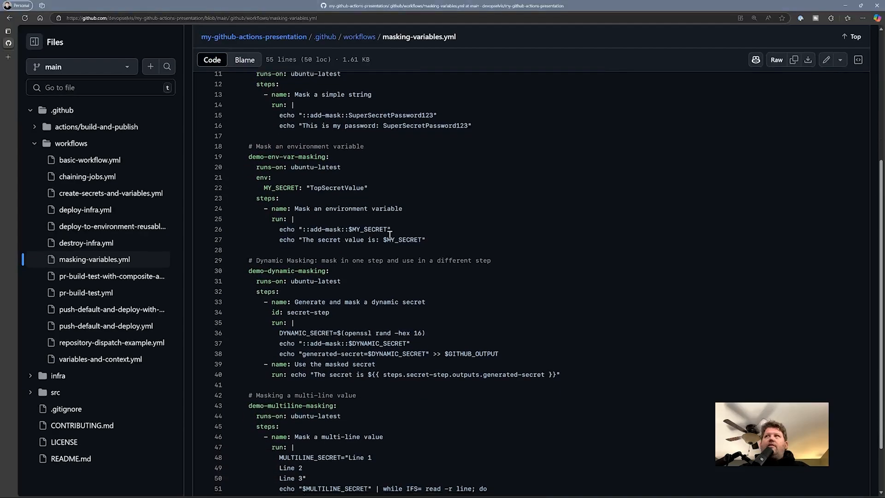
mouse_move(375, 232)
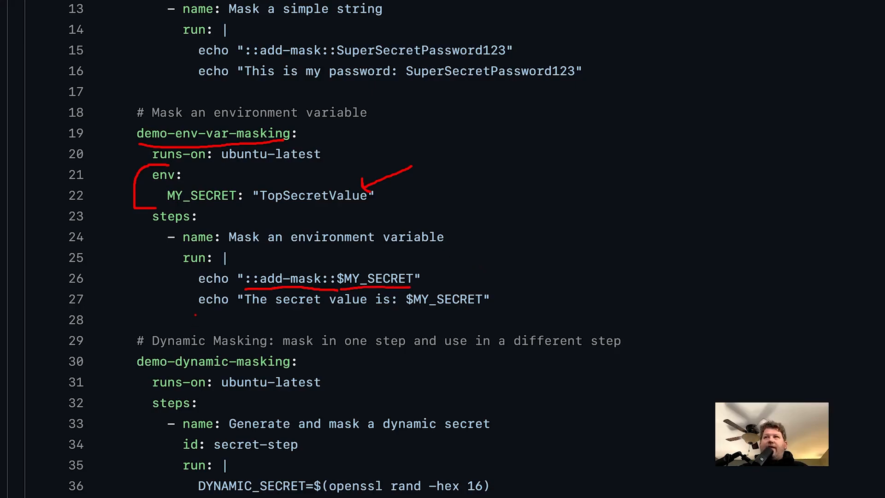
drag(194, 312, 495, 312)
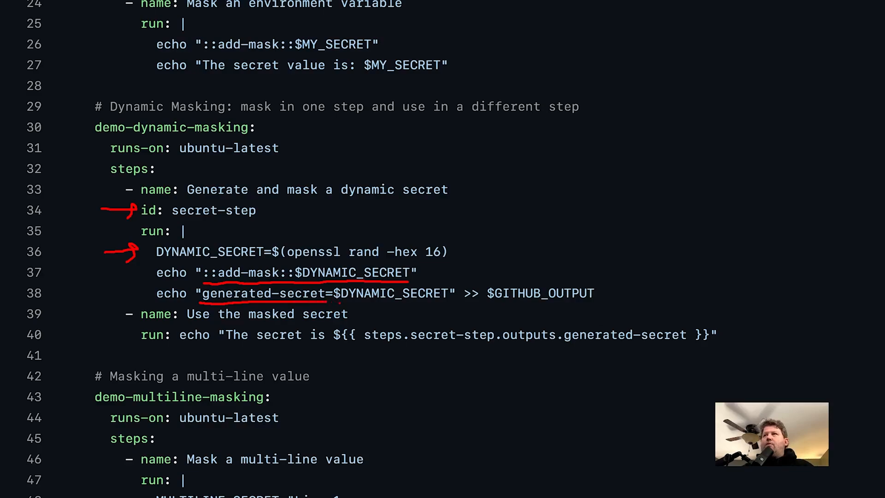
drag(332, 303, 445, 303)
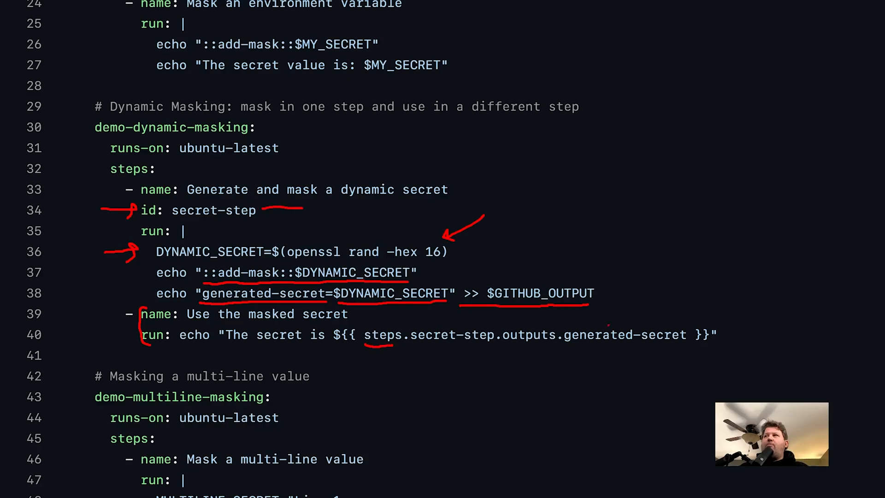
drag(367, 347, 683, 347)
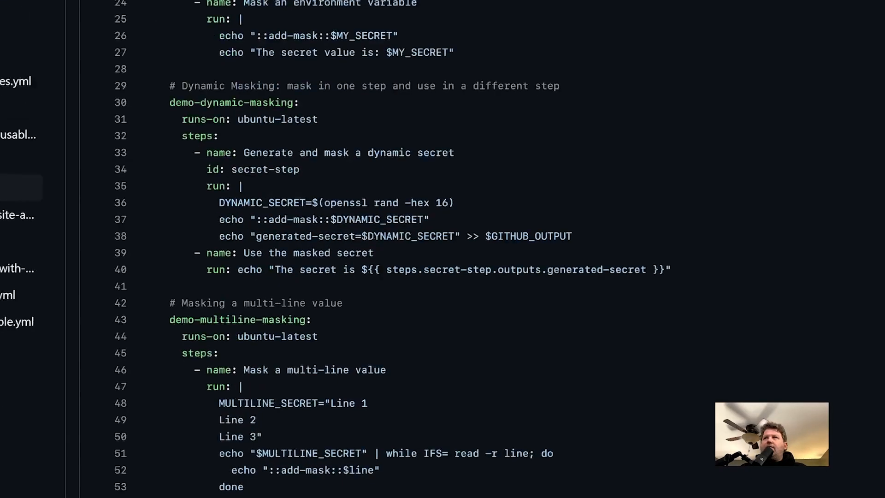
Scroll through the string, env-var and dynamic masking jobs, then view the Actions runs list.
scroll(down, 3)
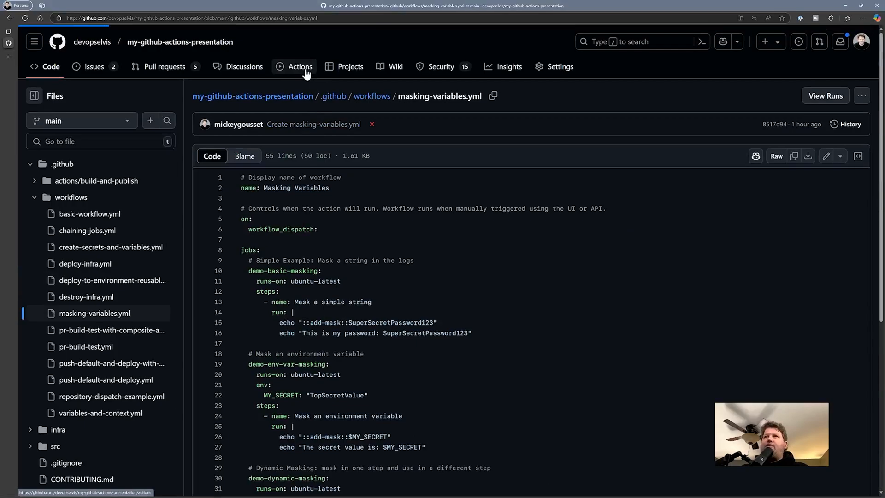
click(299, 67)
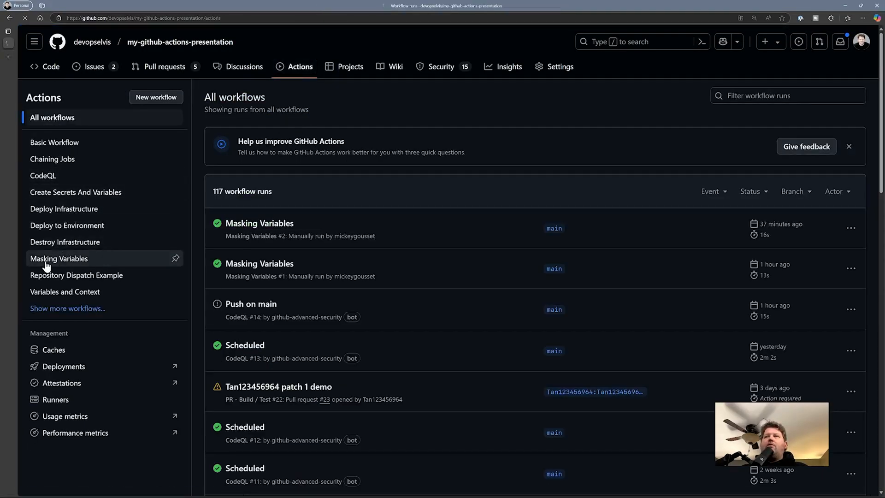
Filter to Masking Variables, run the workflow on main, and open run #3's summary.
click(58, 258)
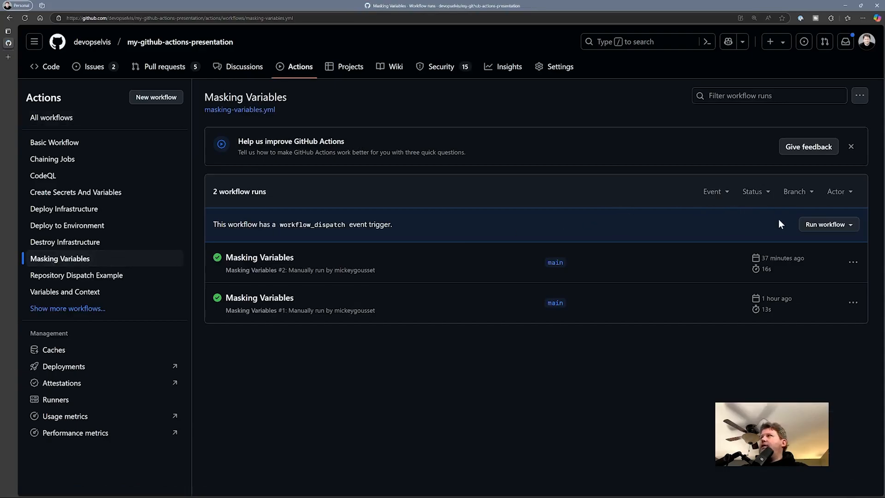
click(827, 224)
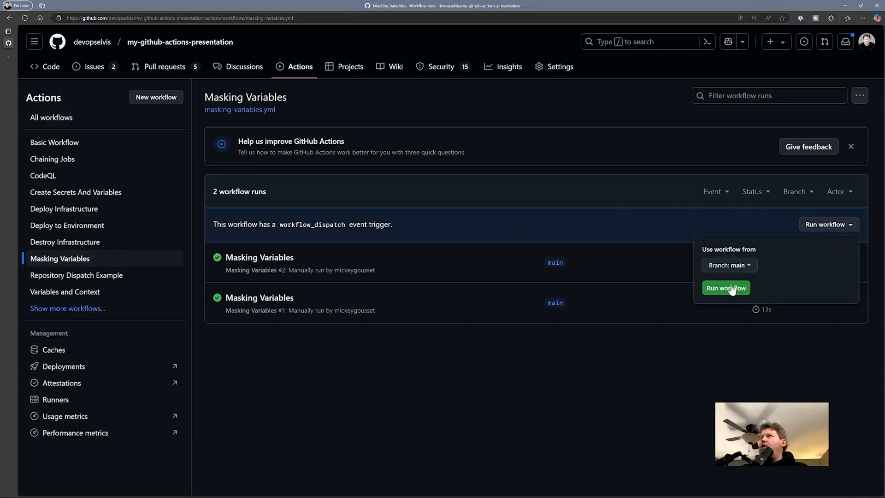
click(726, 287)
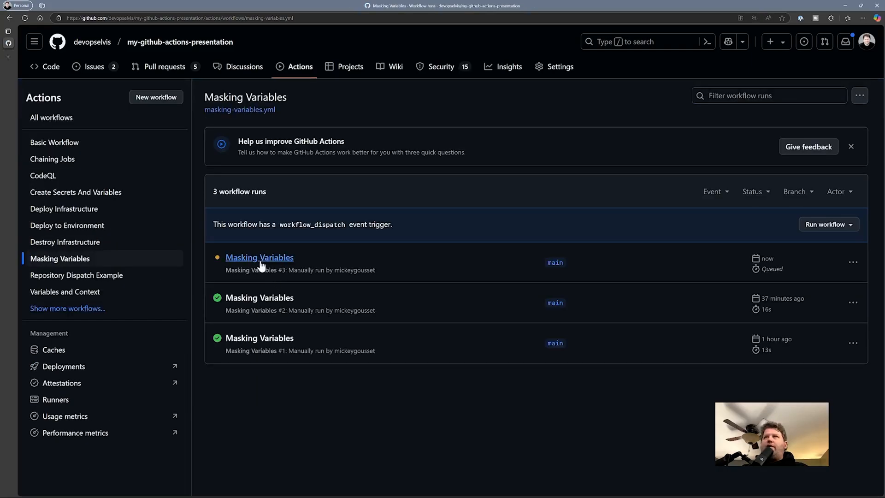
click(259, 257)
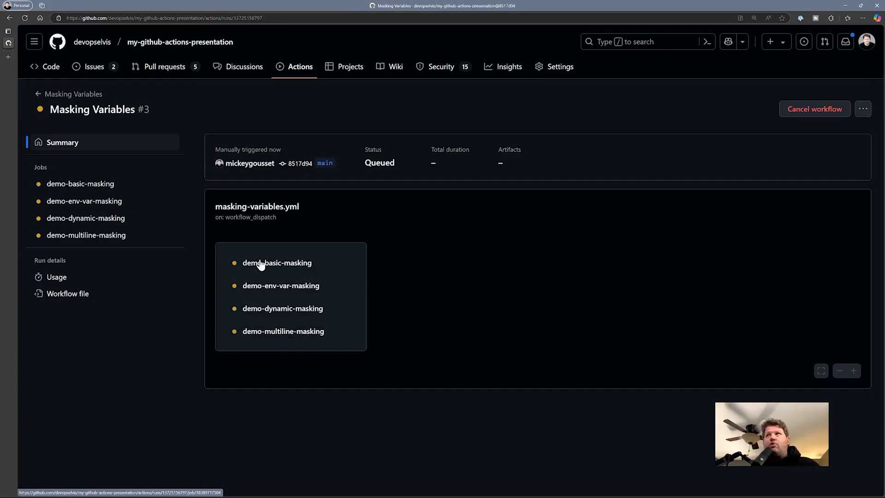
mouse_move(169, 290)
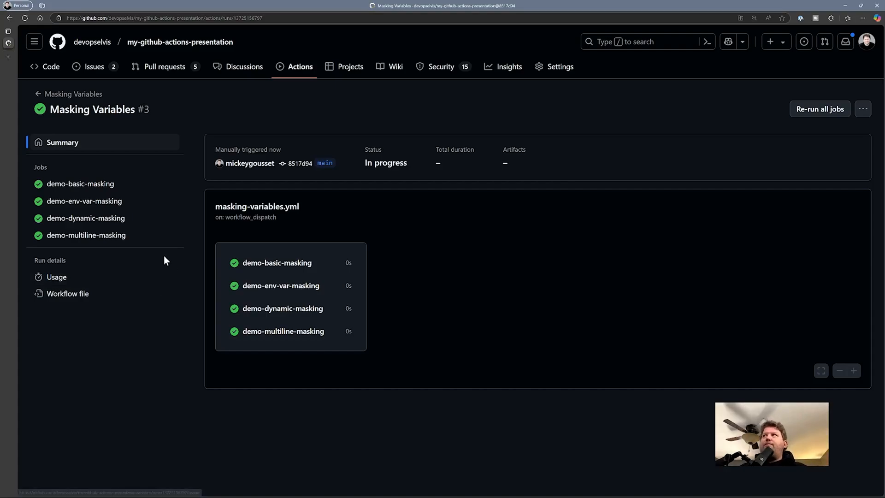
Open demo-basic-masking and expand Mask a simple string to see the password as ***.
click(80, 183)
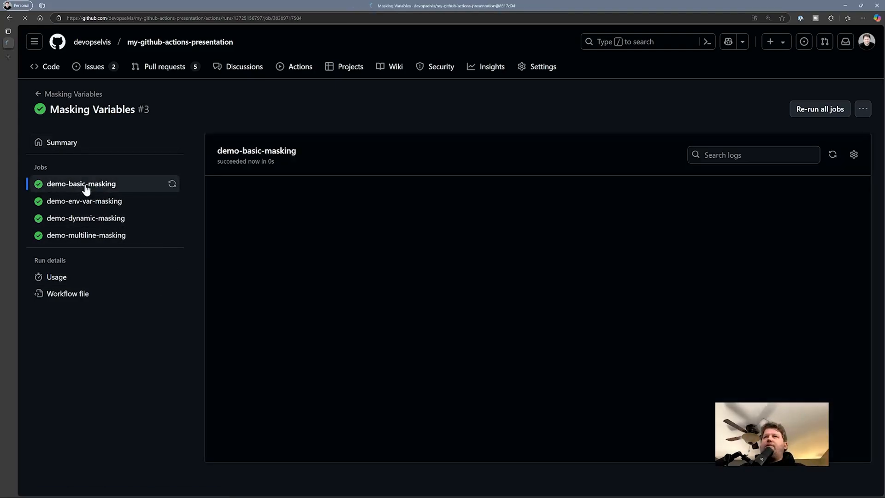
click(81, 183)
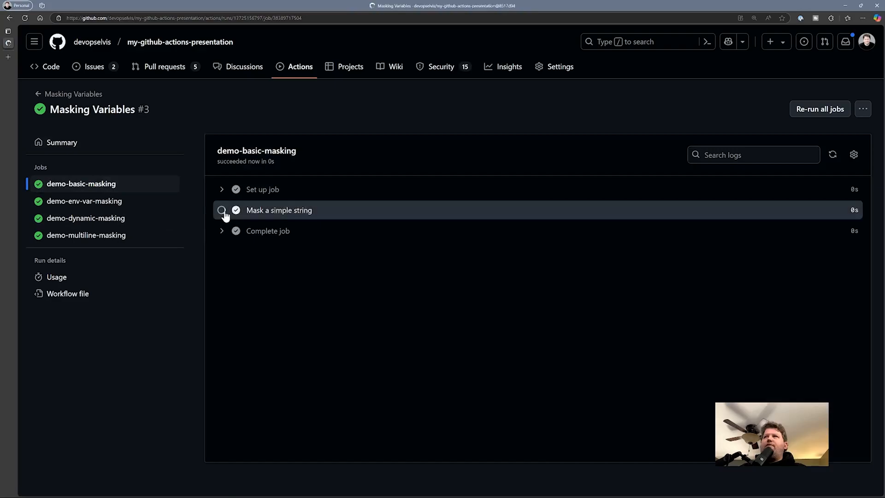
click(278, 210)
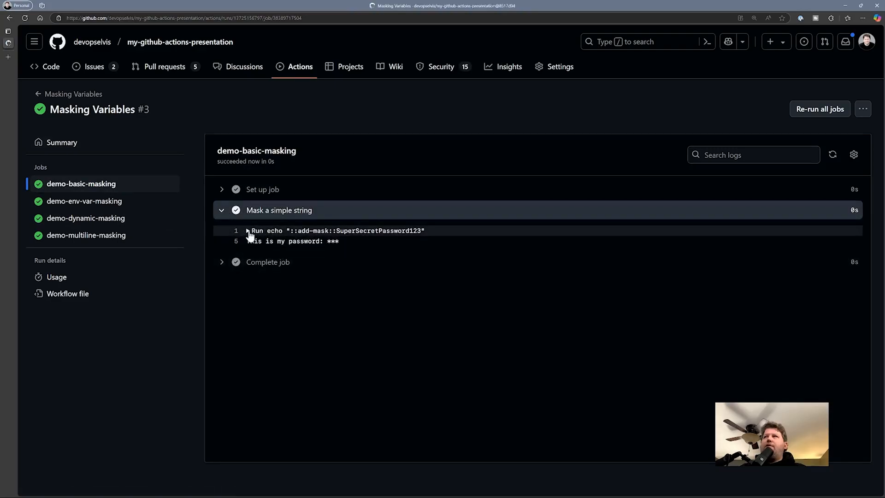
click(248, 230)
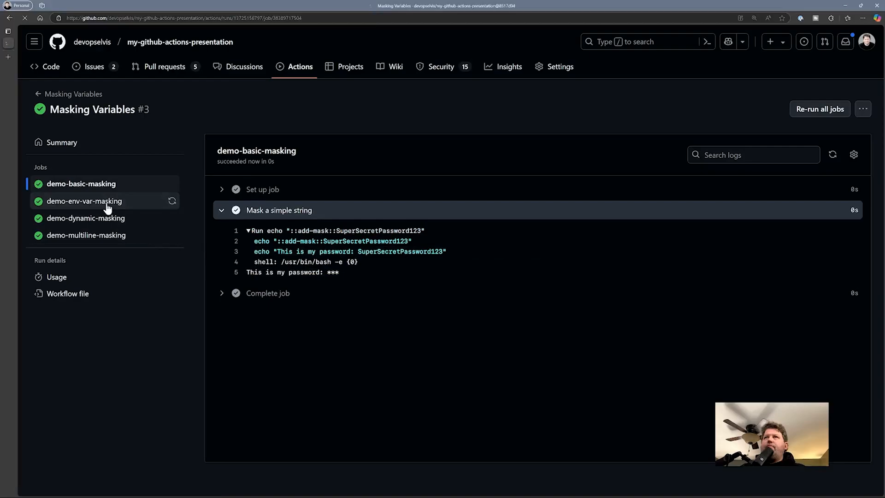
Open demo-env-var-masking and expand its Mask an environment variable step.
click(84, 200)
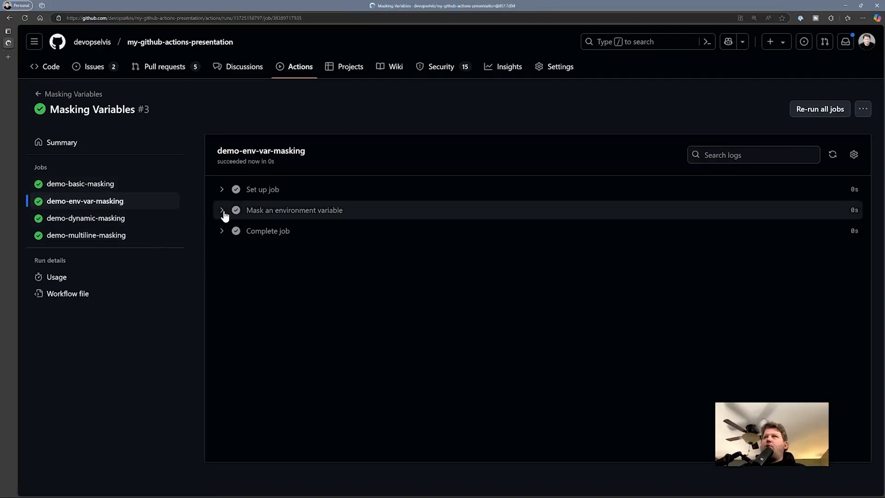
click(222, 210)
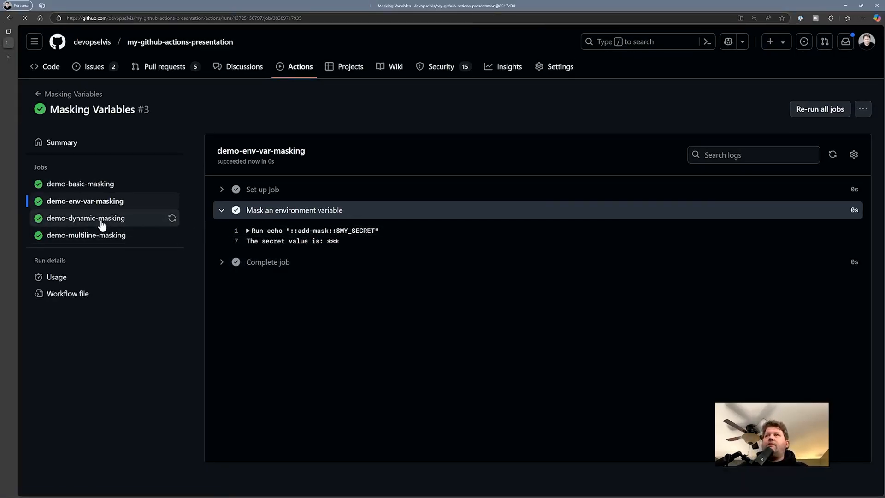
Open demo-dynamic-masking, review the generate step script, then expand Use the masked secret.
click(86, 218)
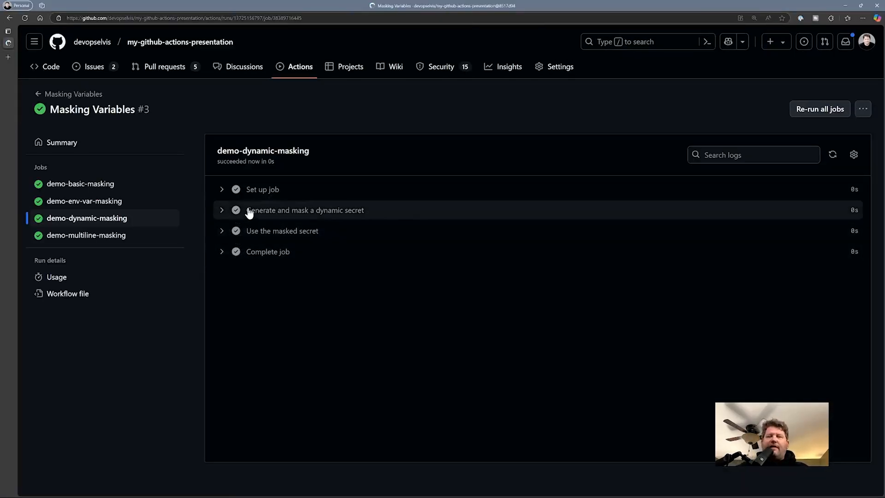
click(304, 210)
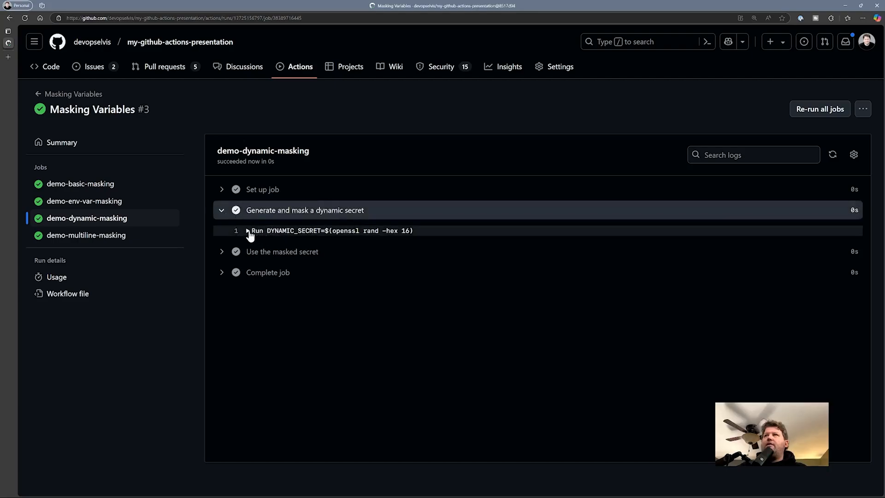
click(247, 230)
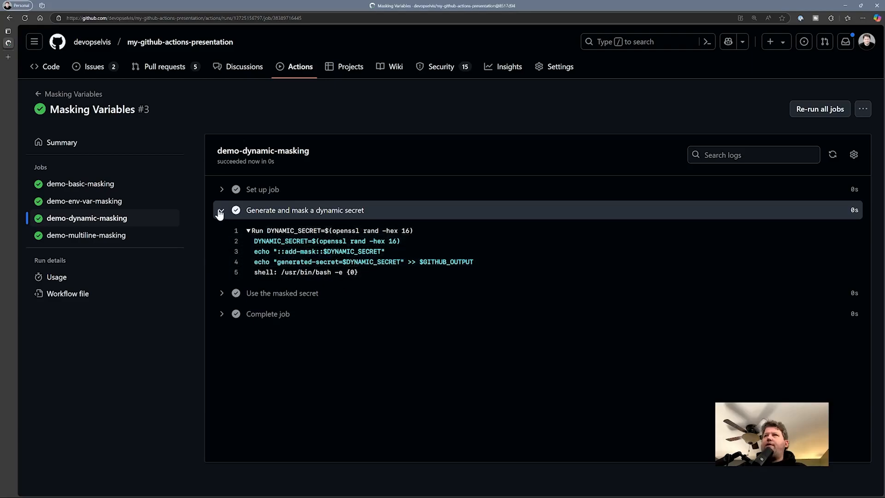
click(221, 210)
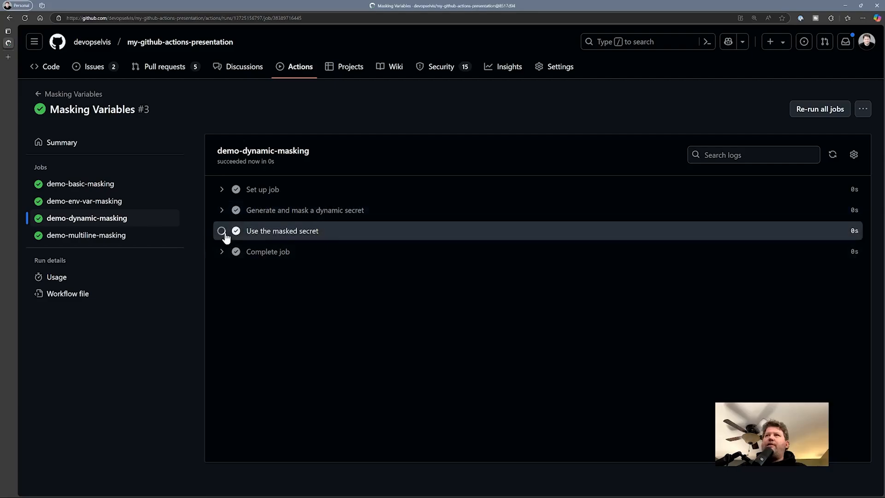
click(282, 230)
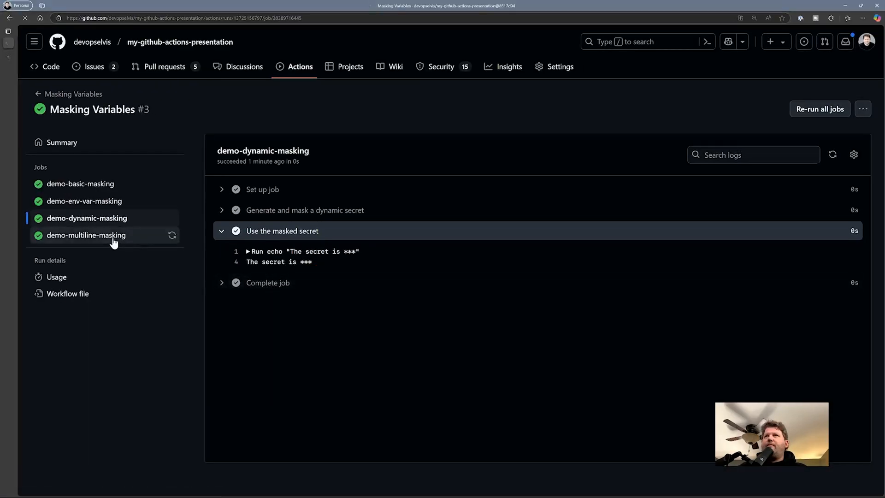
Open demo-multiline-masking and expand its Mask a multi-line value step.
click(85, 234)
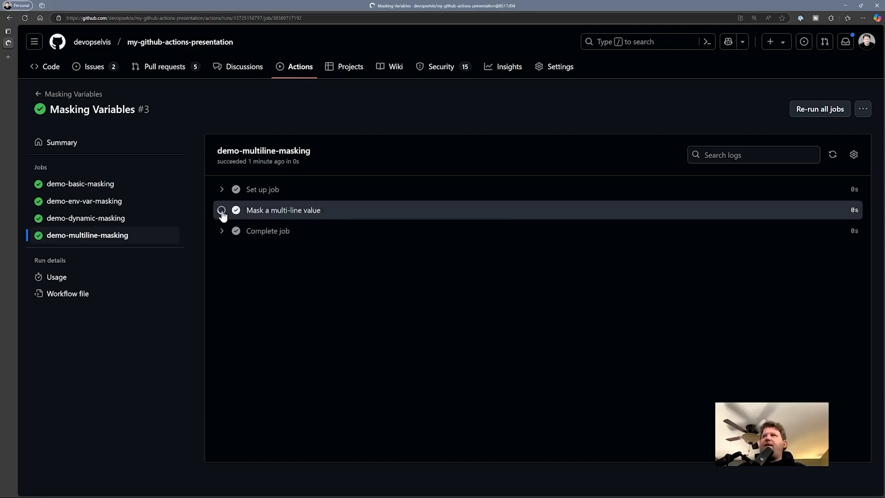
click(222, 210)
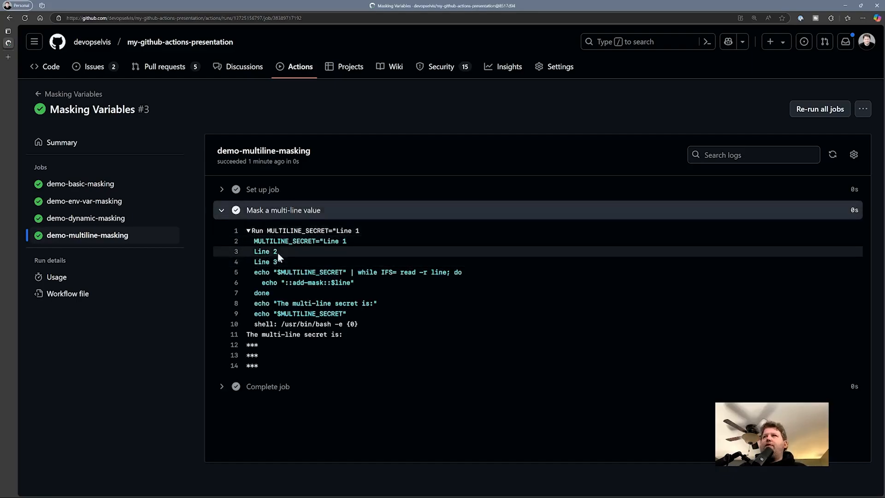